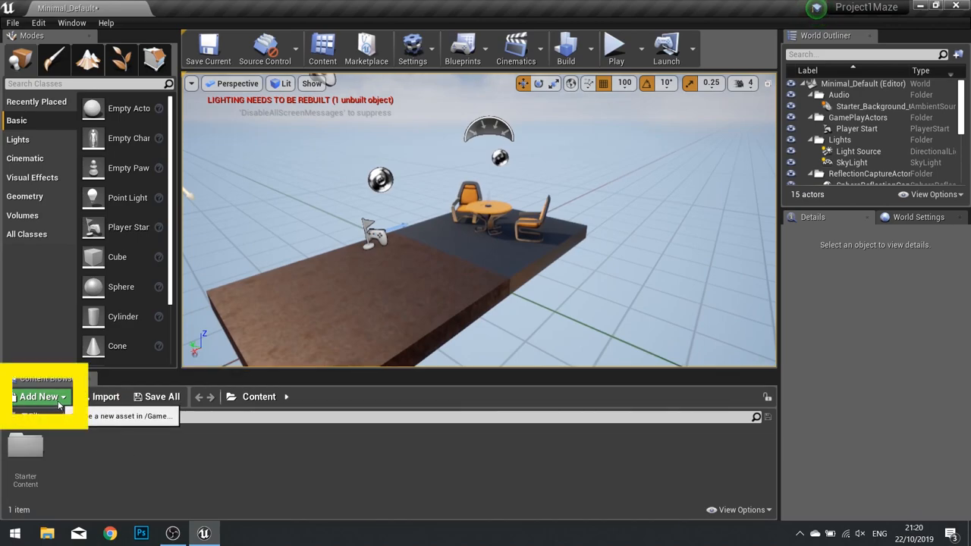
Create a new level asset and name it Maze1.
{"action": "left_click", "coordinate": [37, 397]}
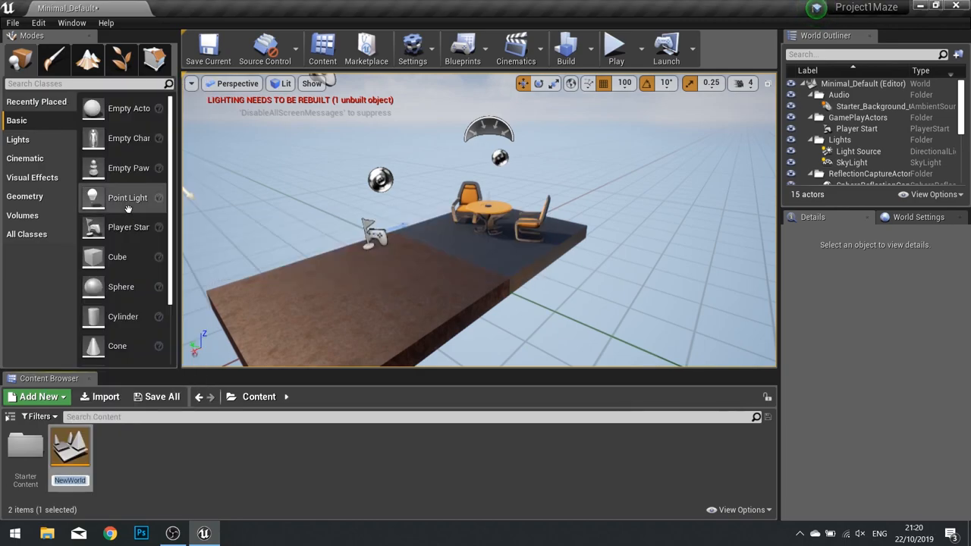
{"action": "mouse_move", "coordinate": [97, 461]}
{"action": "type", "text": "Maze1"}
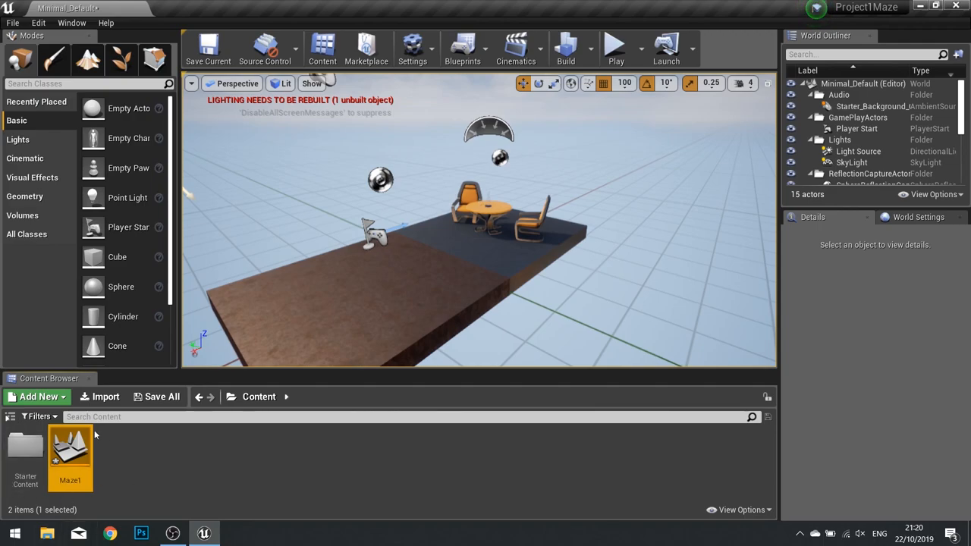
{"action": "left_click", "coordinate": [38, 396]}
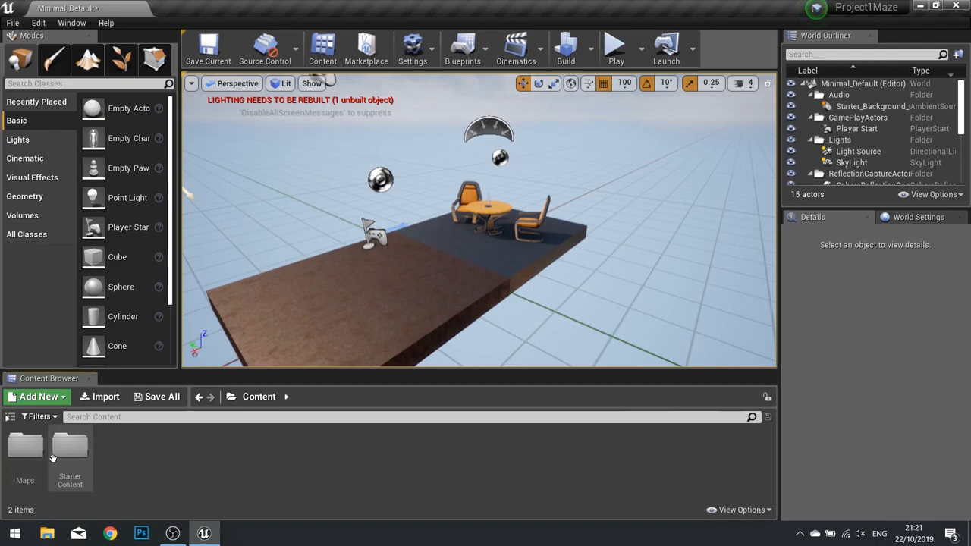
{"action": "mouse_move", "coordinate": [24, 446]}
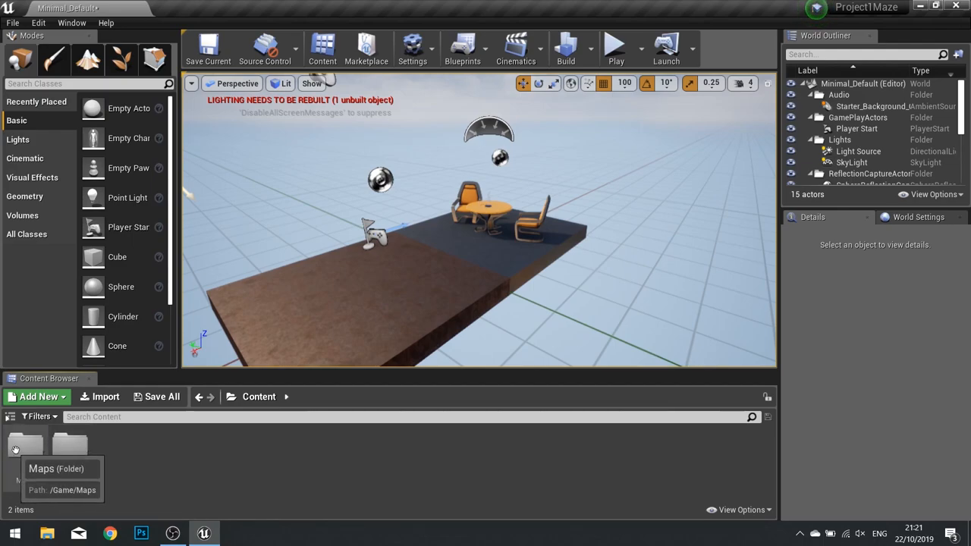
{"action": "mouse_move", "coordinate": [68, 446]}
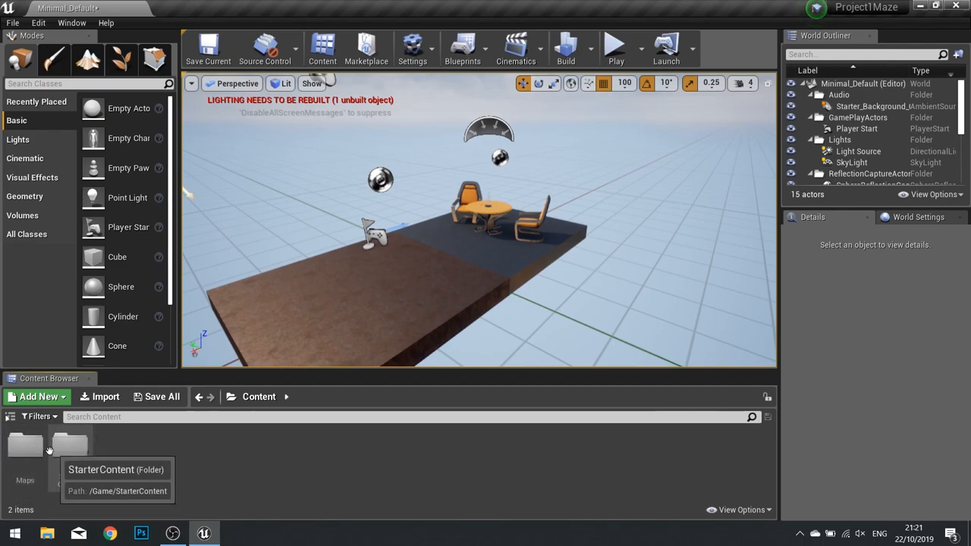
Set the Maps folder colour to orange via Set Color on the colour wheel.
{"action": "right_click", "coordinate": [24, 446]}
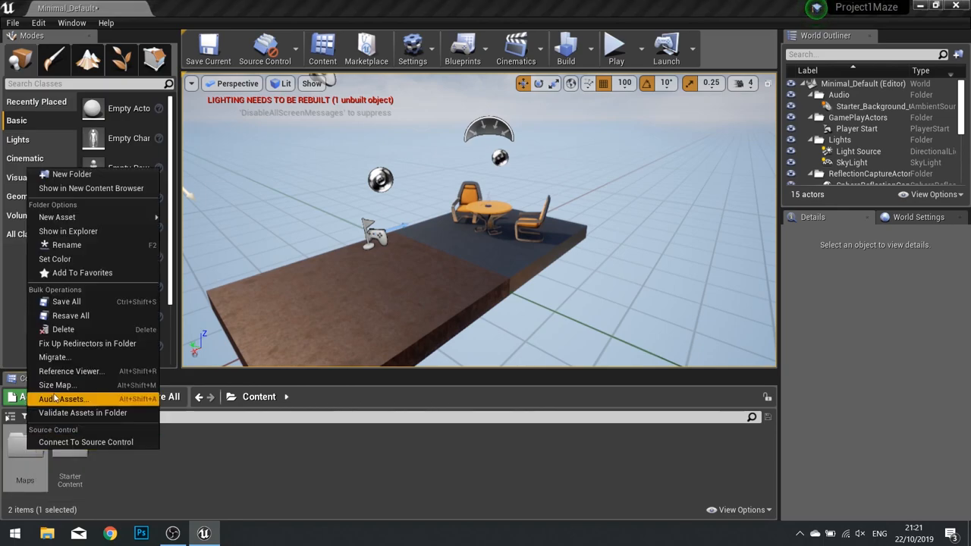
{"action": "left_click", "coordinate": [55, 258]}
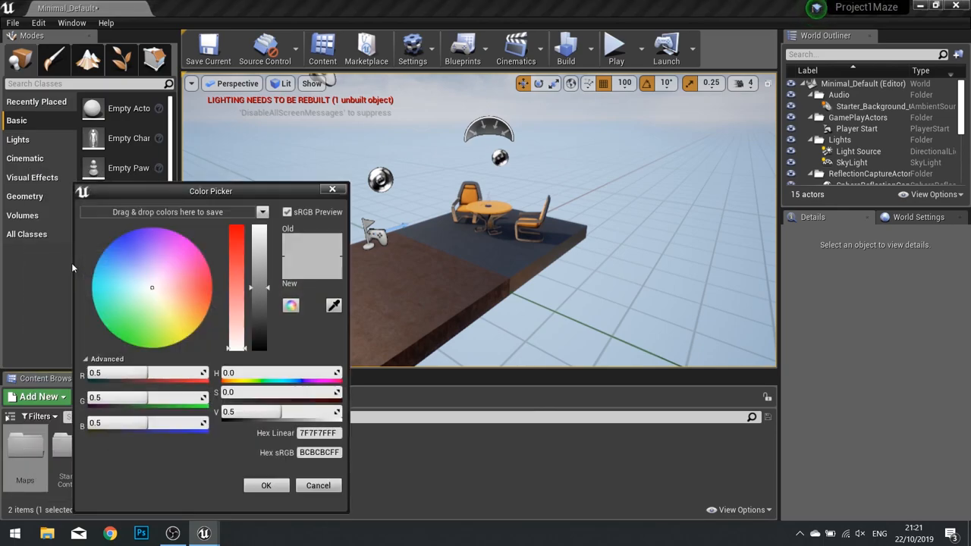
{"action": "left_click", "coordinate": [201, 317]}
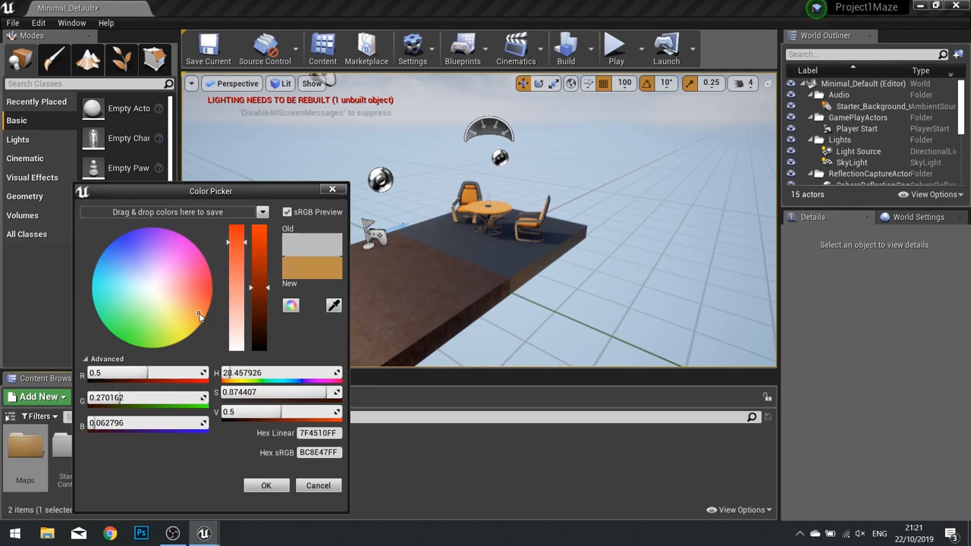
{"action": "left_click_drag", "start_coordinate": [200, 314], "coordinate": [202, 318]}
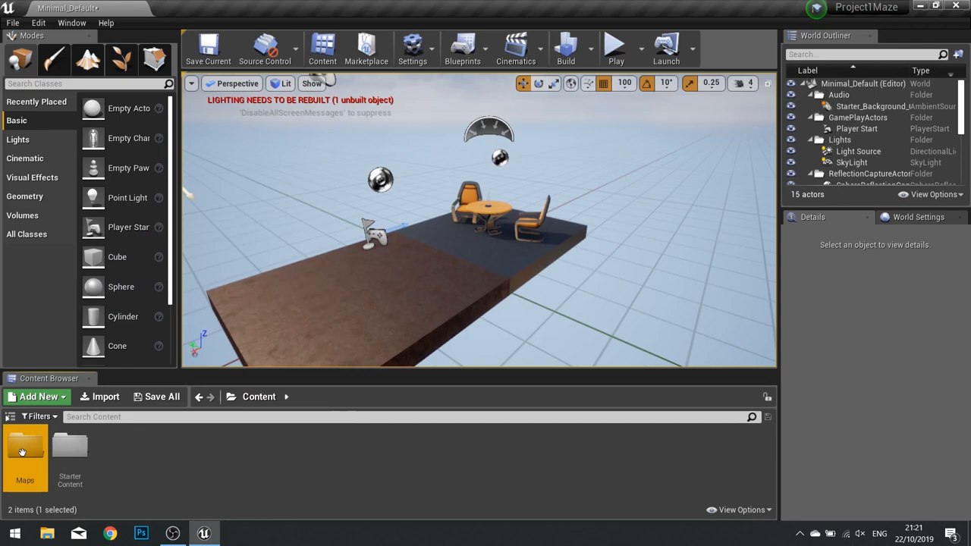
{"action": "mouse_move", "coordinate": [24, 452]}
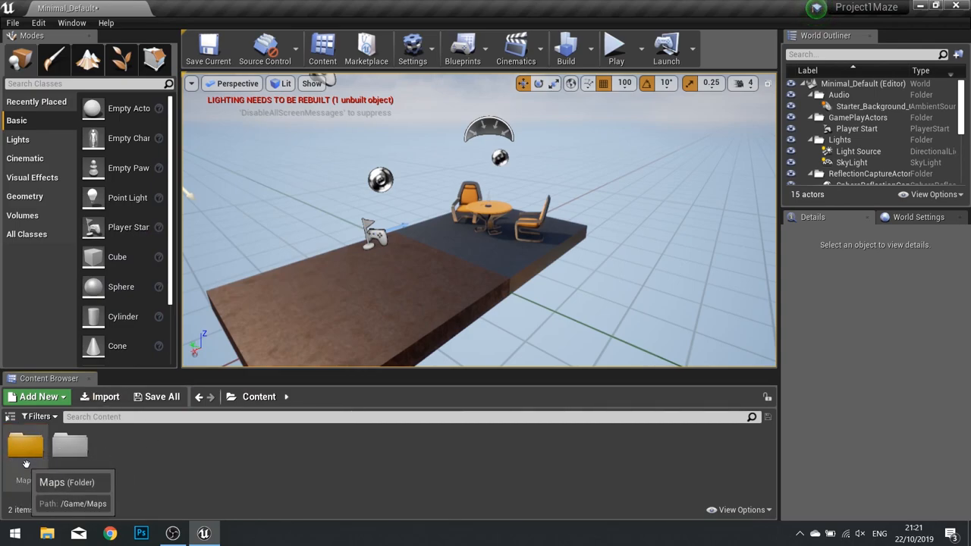
{"action": "mouse_move", "coordinate": [70, 455]}
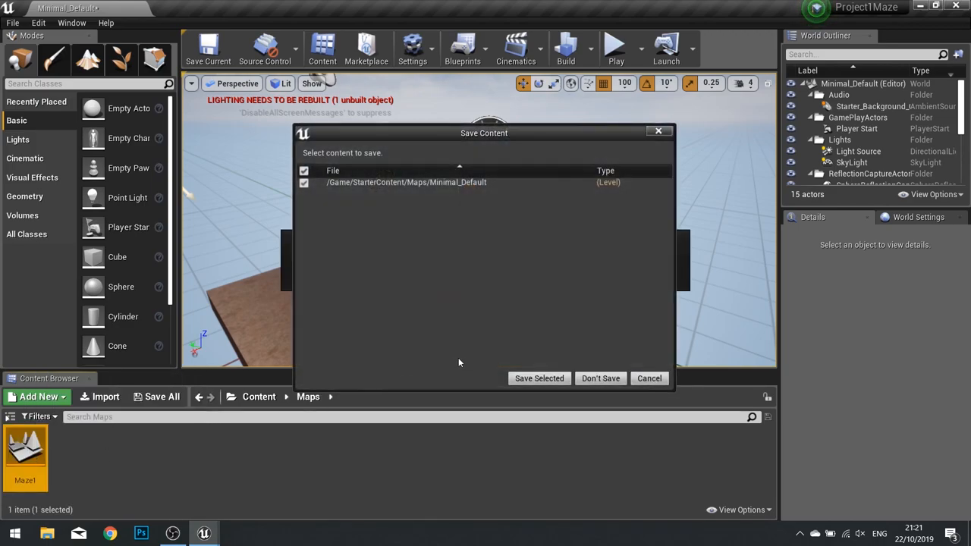
{"action": "mouse_move", "coordinate": [540, 378]}
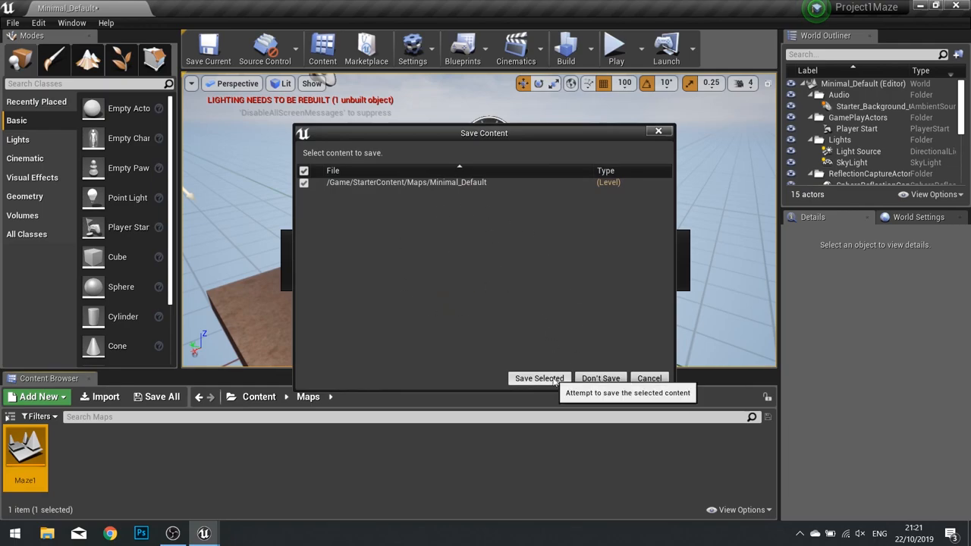
Save the current default map before switching to the Maze1 level.
{"action": "left_click", "coordinate": [538, 378]}
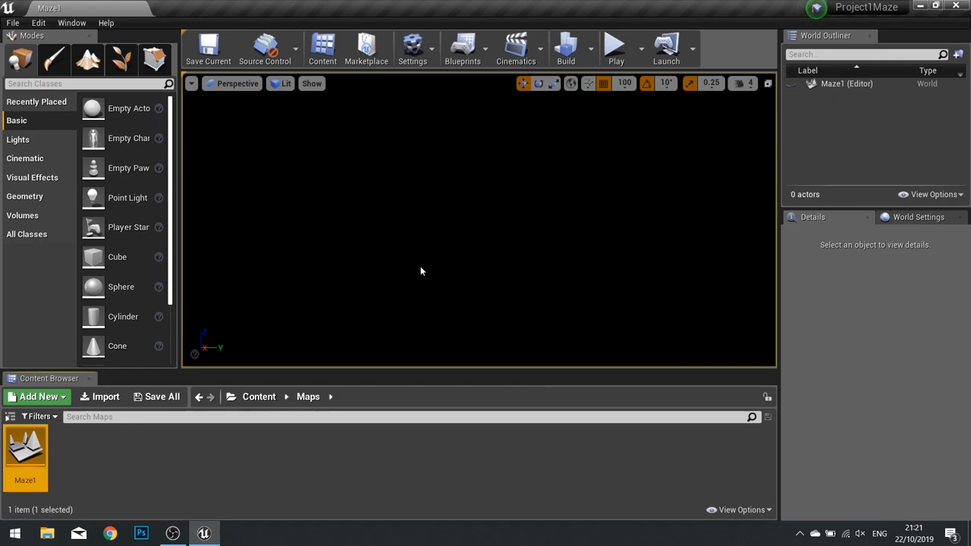
{"action": "mouse_move", "coordinate": [593, 212]}
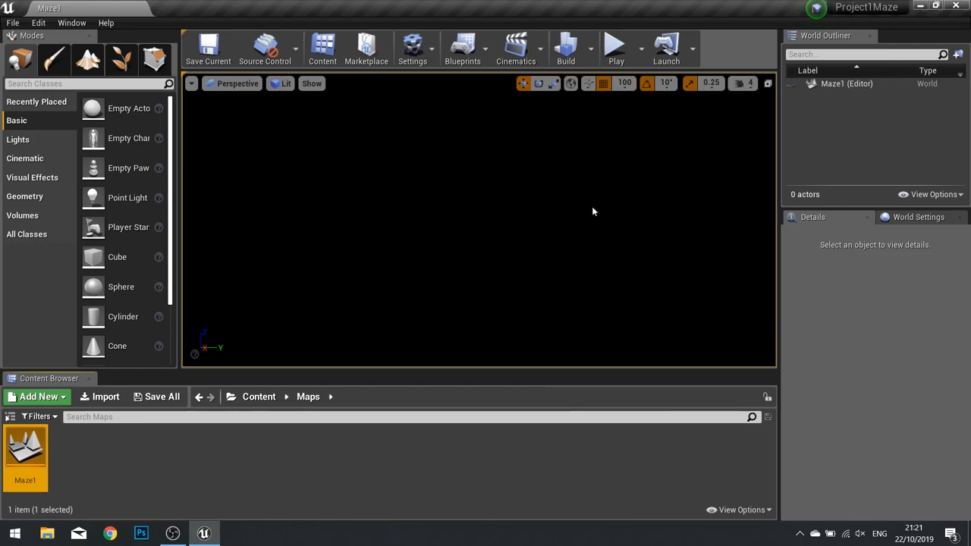
{"action": "mouse_move", "coordinate": [499, 188]}
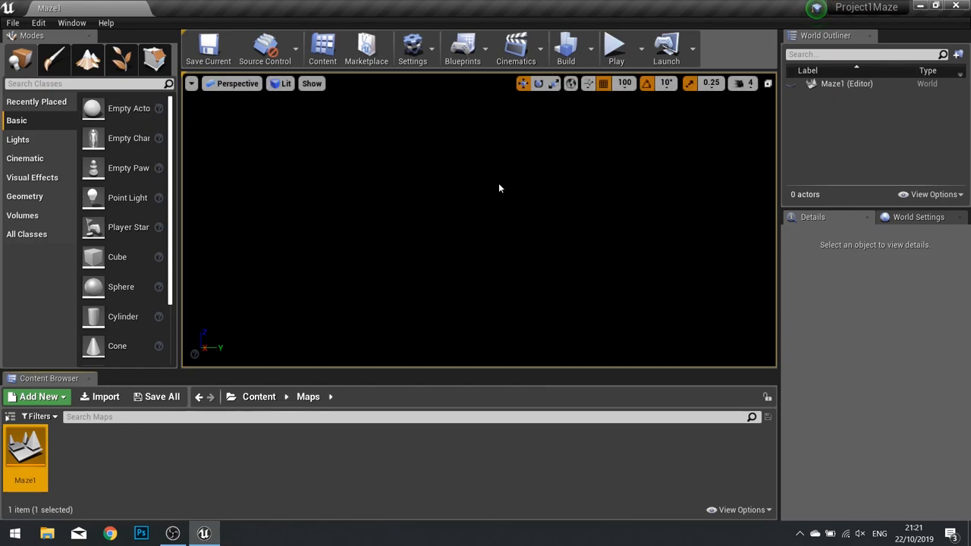
{"action": "mouse_move", "coordinate": [209, 142]}
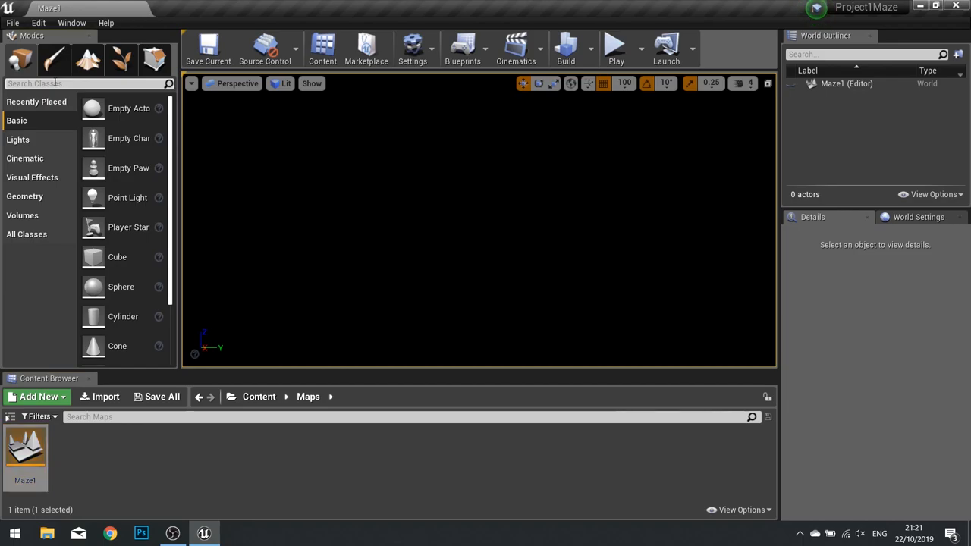
Search 'sky' and place BP_Sky_Sphere and Sky Light into the Maze1 level.
{"action": "type", "text": "sky"}
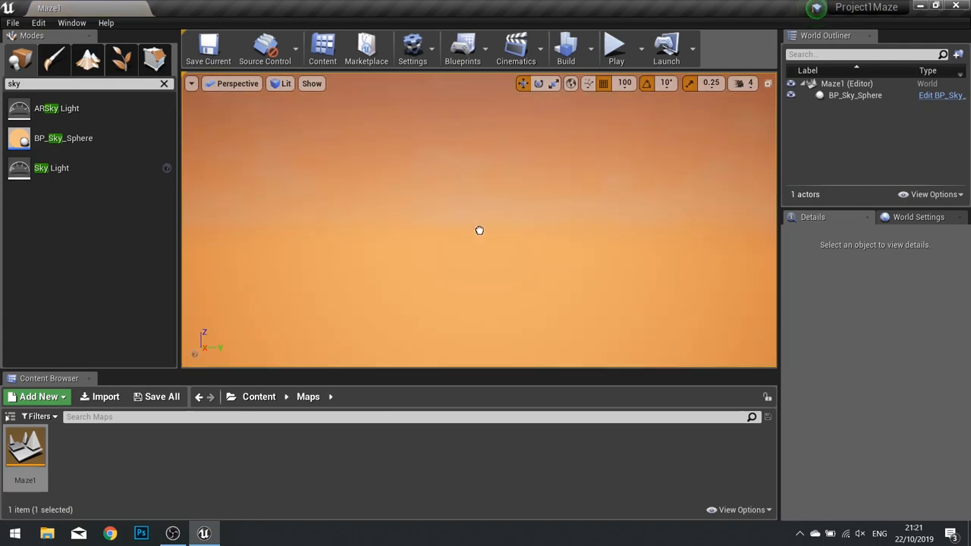
{"action": "left_click", "coordinate": [856, 94]}
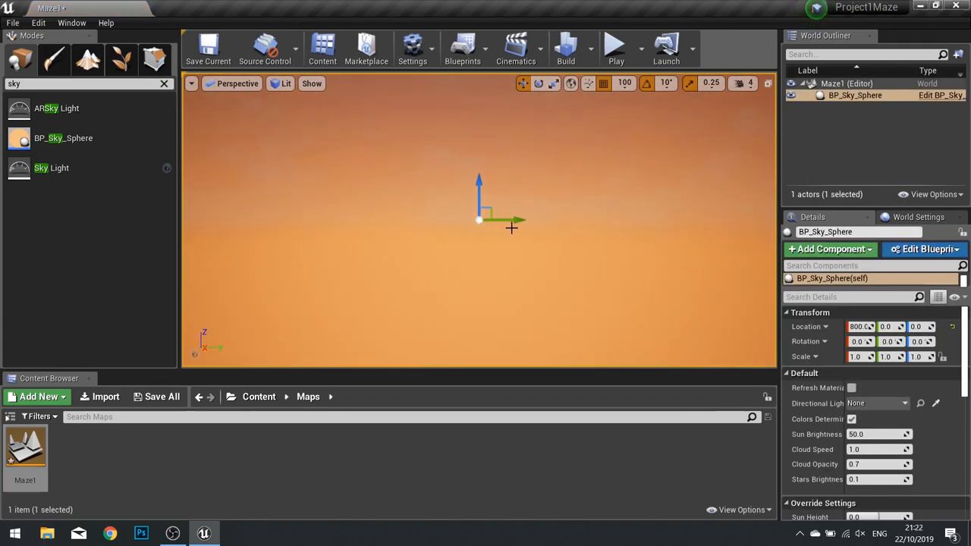
{"action": "mouse_move", "coordinate": [79, 167]}
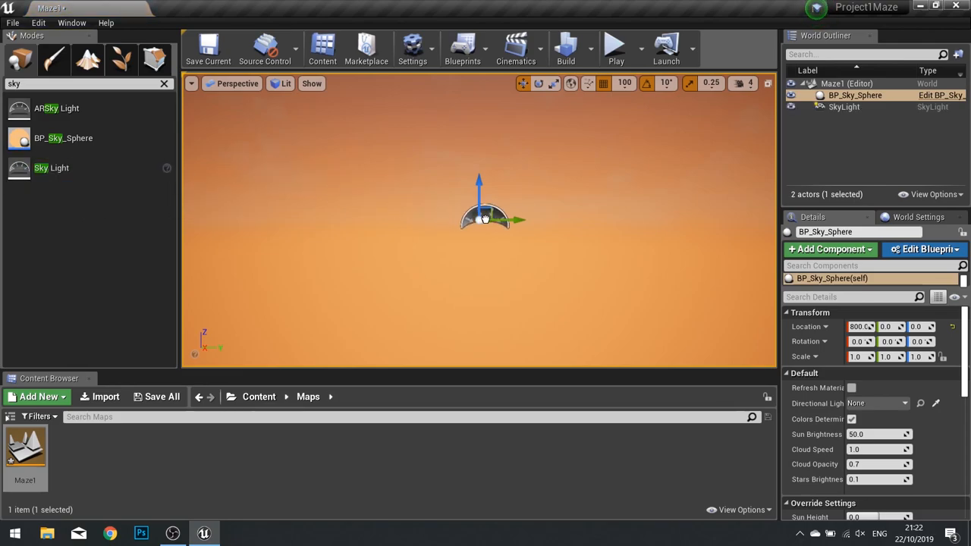
{"action": "left_click", "coordinate": [844, 106]}
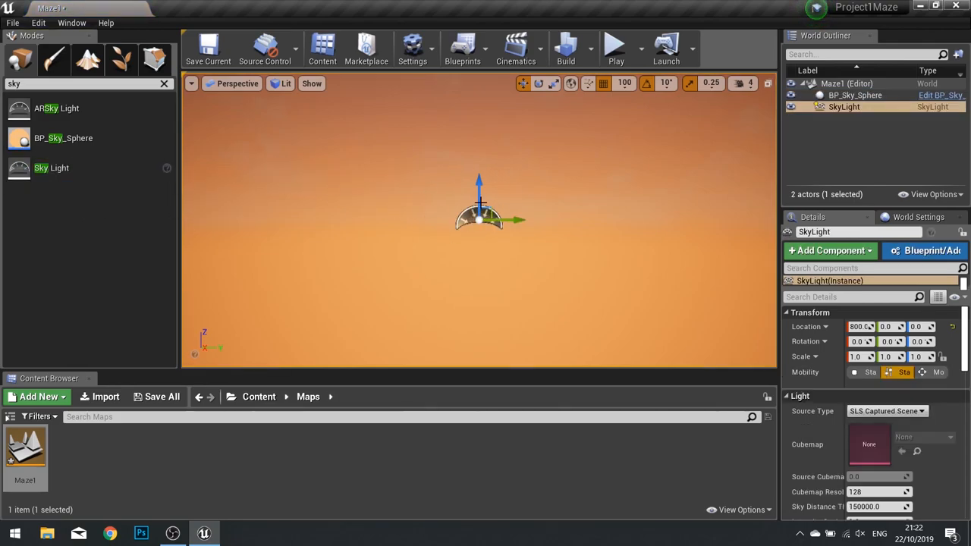
{"action": "mouse_move", "coordinate": [416, 275]}
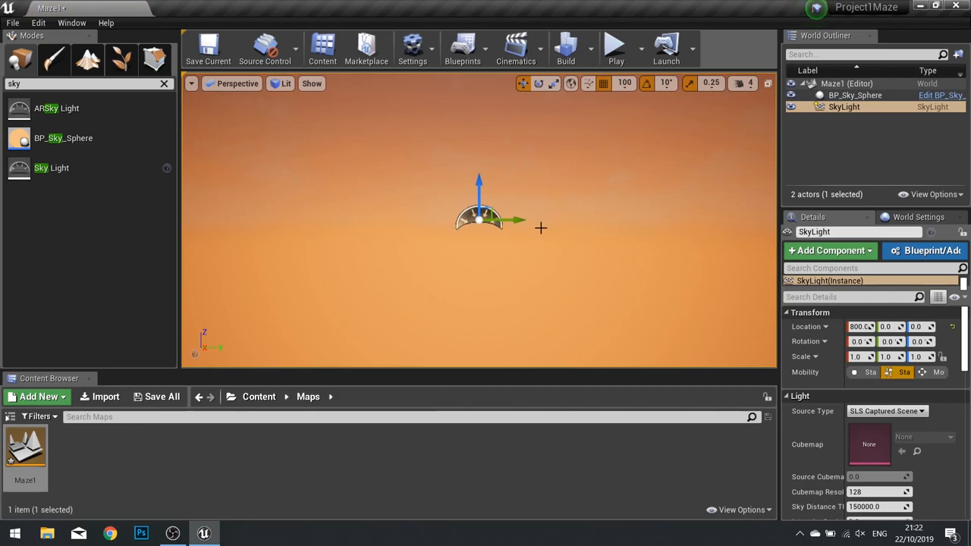
{"action": "left_click_drag", "start_coordinate": [478, 212], "coordinate": [549, 220]}
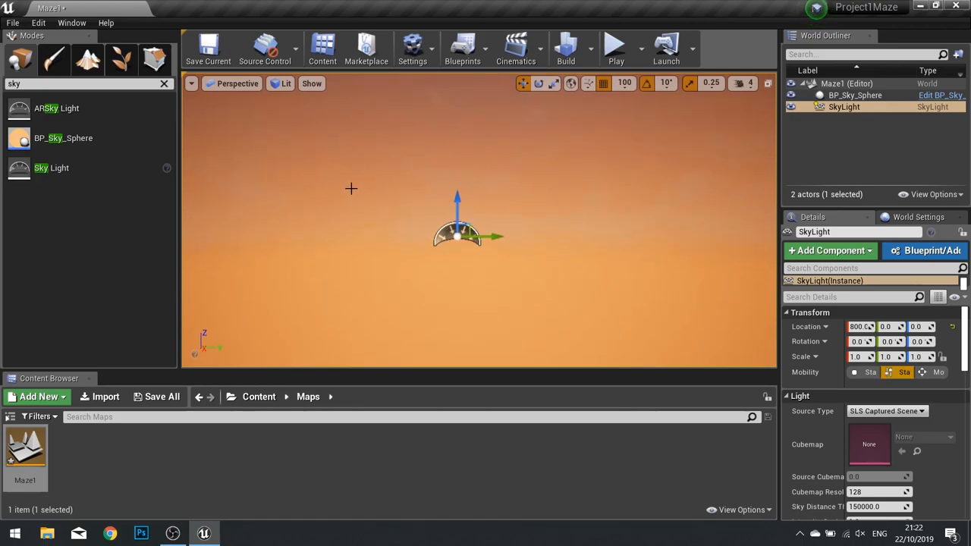
{"action": "mouse_move", "coordinate": [163, 97]}
{"action": "type", "text": "d"}
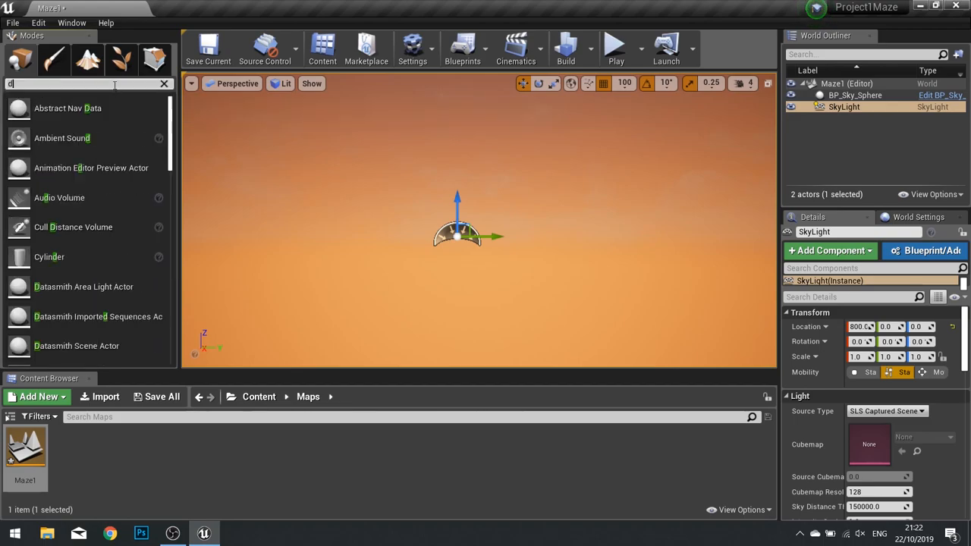
Add a directional light, select it with the sky sphere and sky light, and set Location to 0.0.
{"action": "type", "text": "irect"}
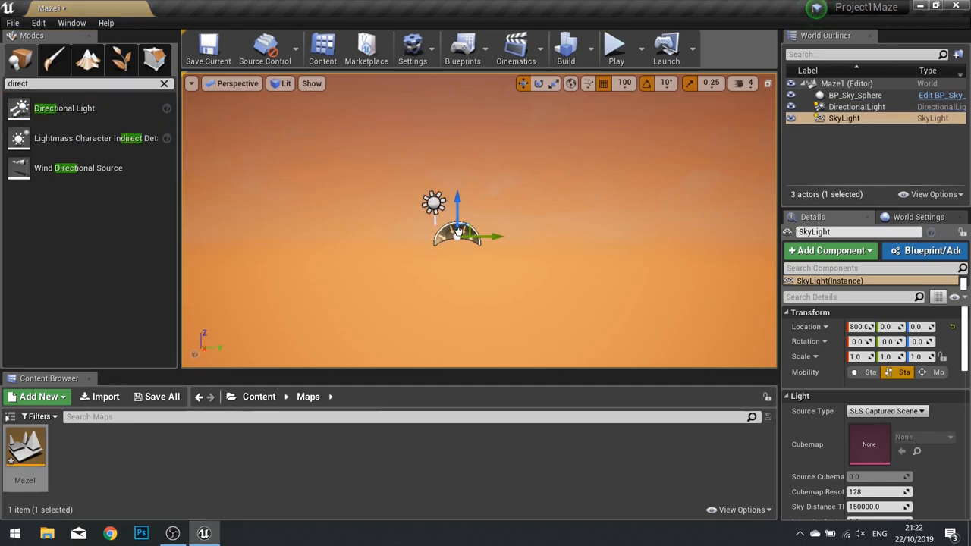
{"action": "left_click", "coordinate": [856, 106]}
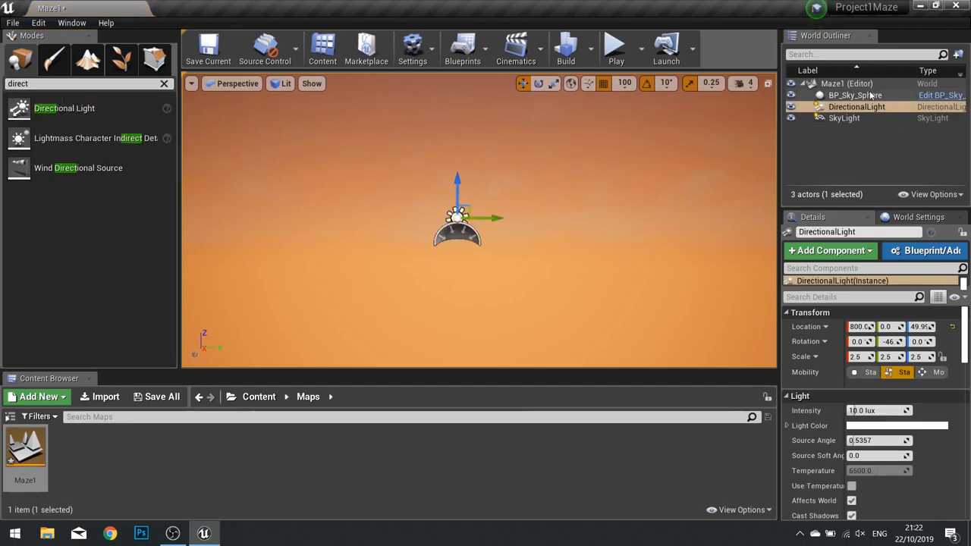
{"action": "left_click", "coordinate": [856, 94]}
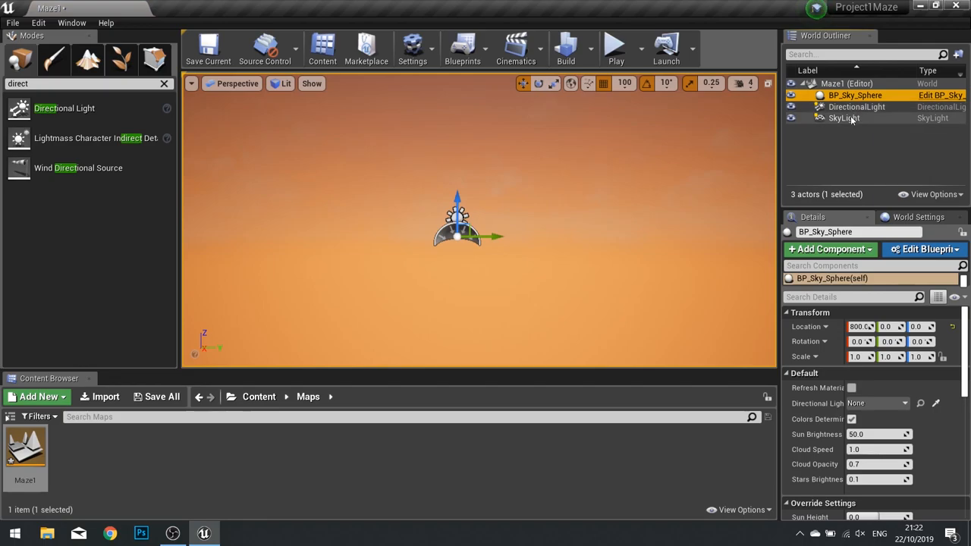
{"action": "mouse_move", "coordinate": [856, 94]}
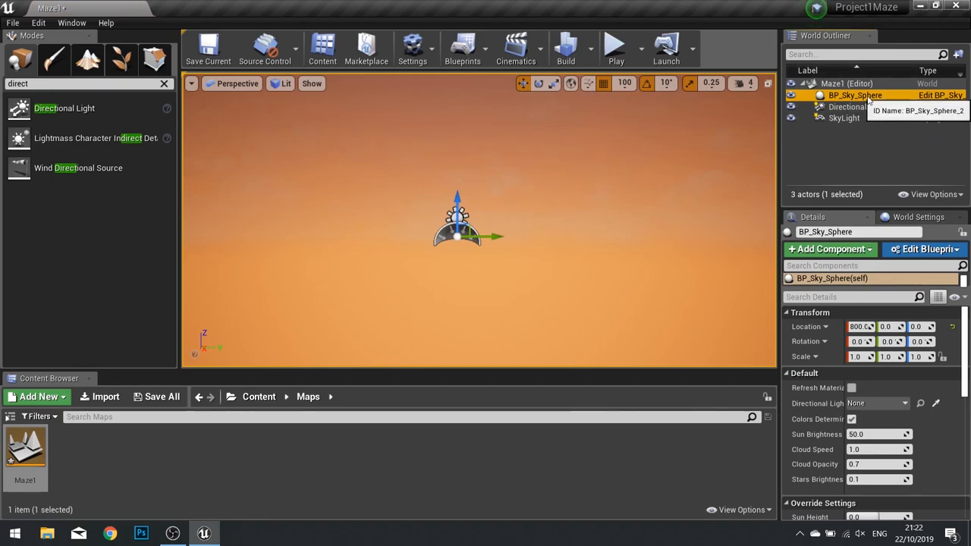
{"action": "mouse_move", "coordinate": [844, 118]}
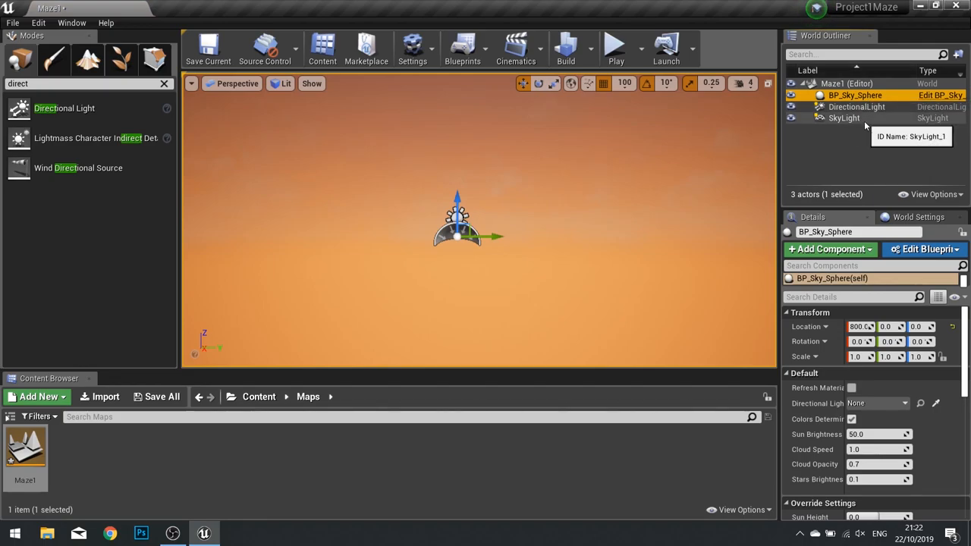
{"action": "left_click", "coordinate": [844, 119]}
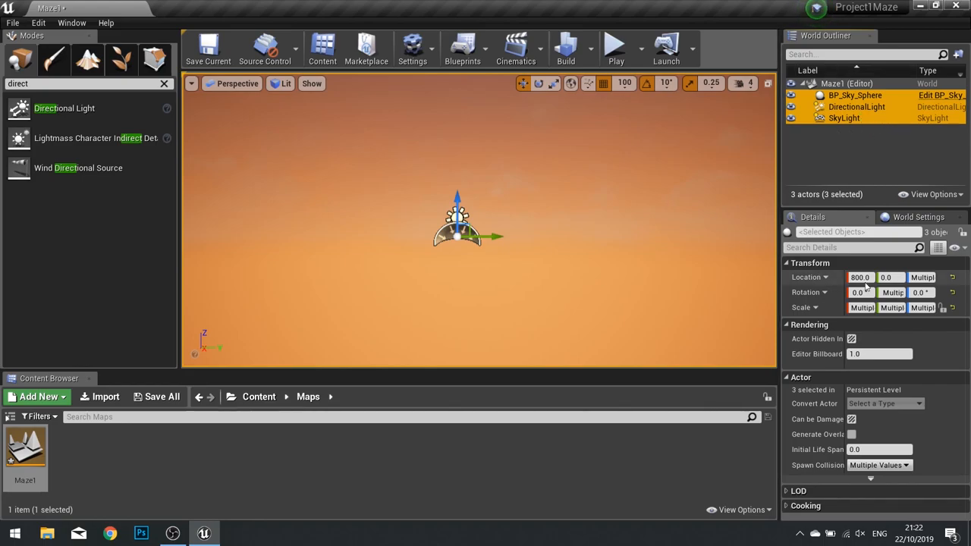
{"action": "type", "text": "0.0"}
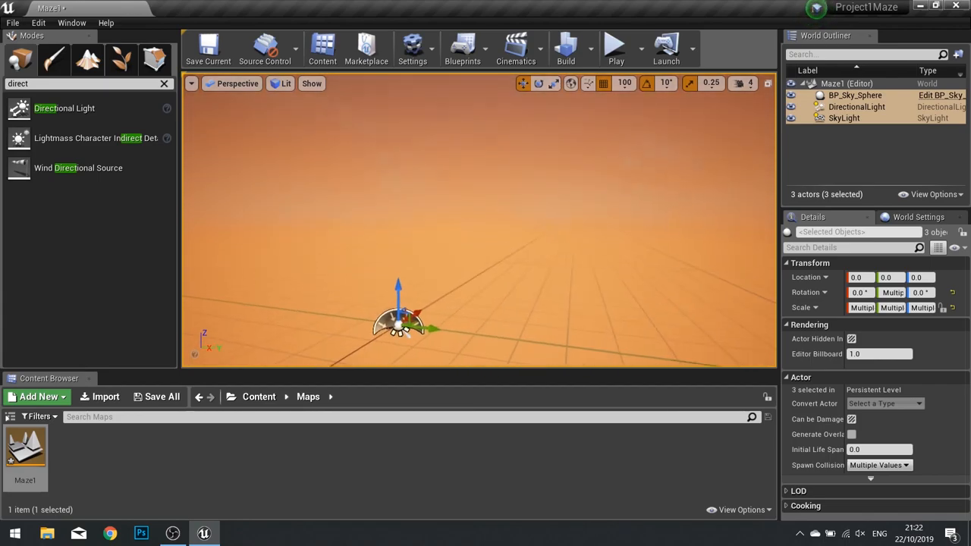
Inspect the sky sphere and directional light in the World Outliner before clearing the search.
{"action": "left_click", "coordinate": [856, 94]}
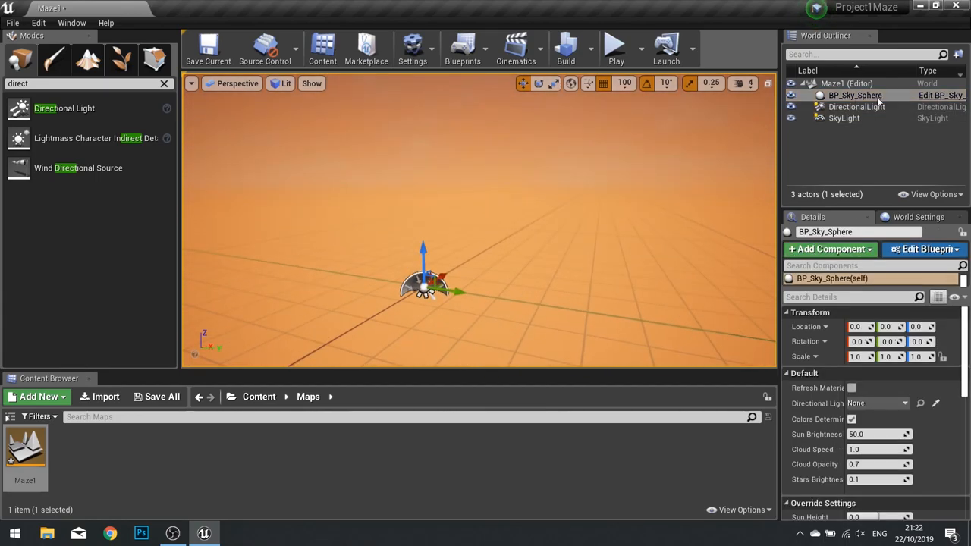
{"action": "left_click", "coordinate": [856, 106]}
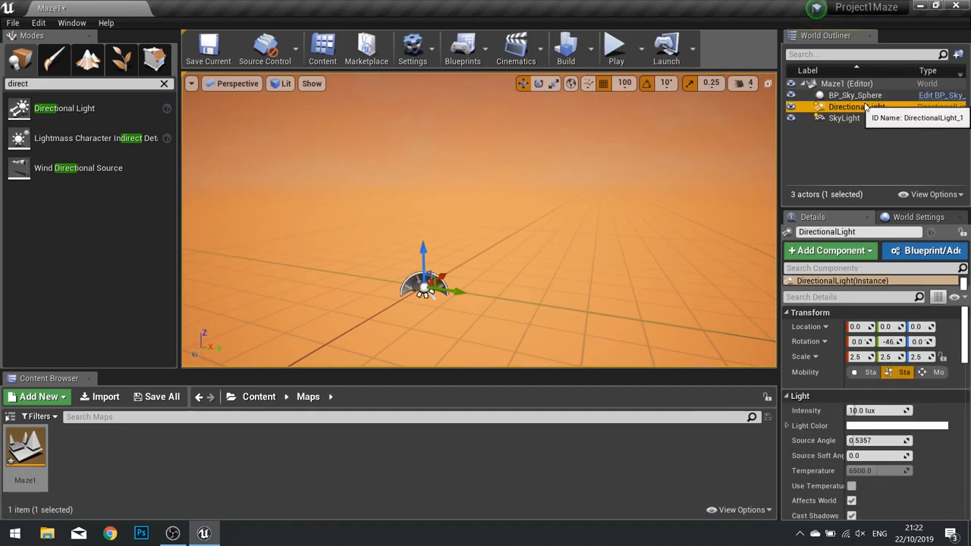
{"action": "left_click", "coordinate": [856, 94]}
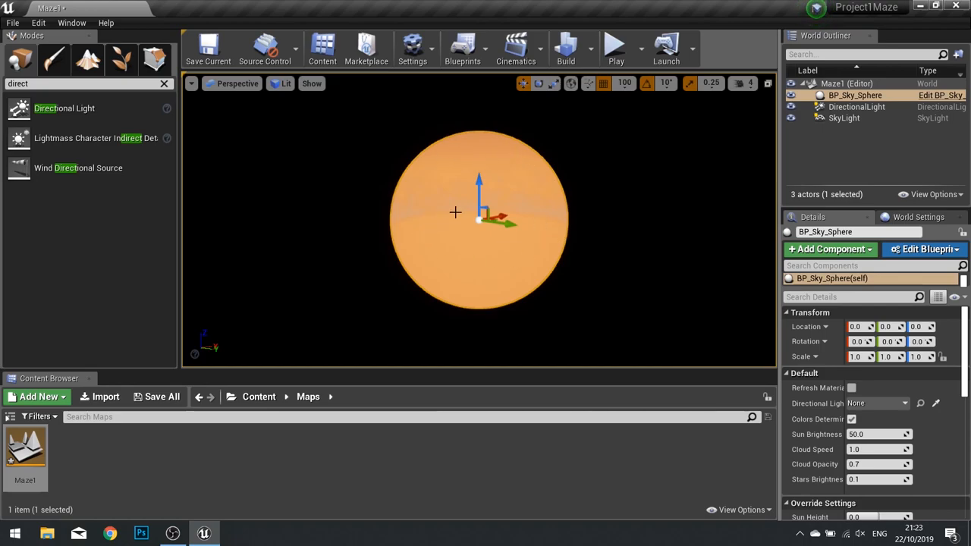
{"action": "left_click", "coordinate": [856, 106]}
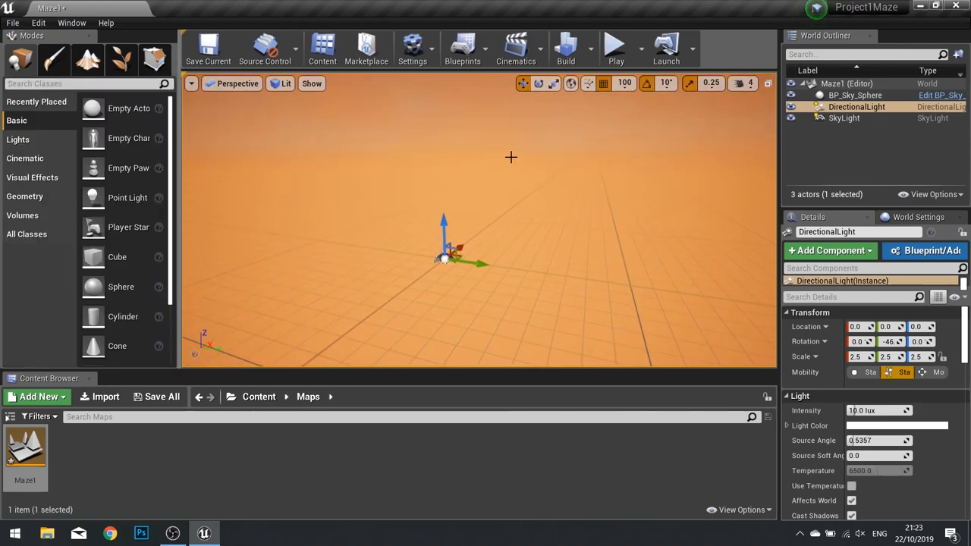
Select BP_Sky_Sphere and assign DirectionalLight as its Directional Light Actor.
{"action": "left_click", "coordinate": [856, 94]}
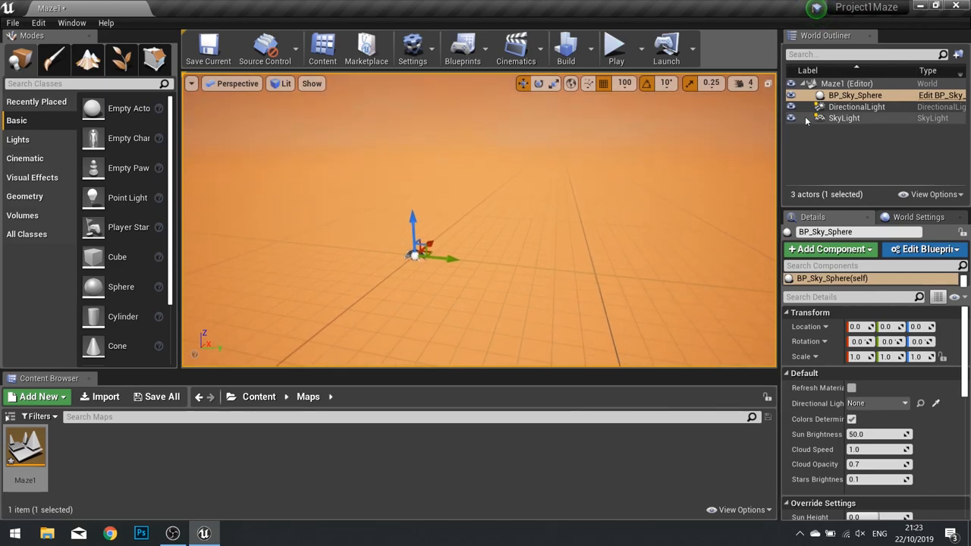
{"action": "mouse_move", "coordinate": [858, 109]}
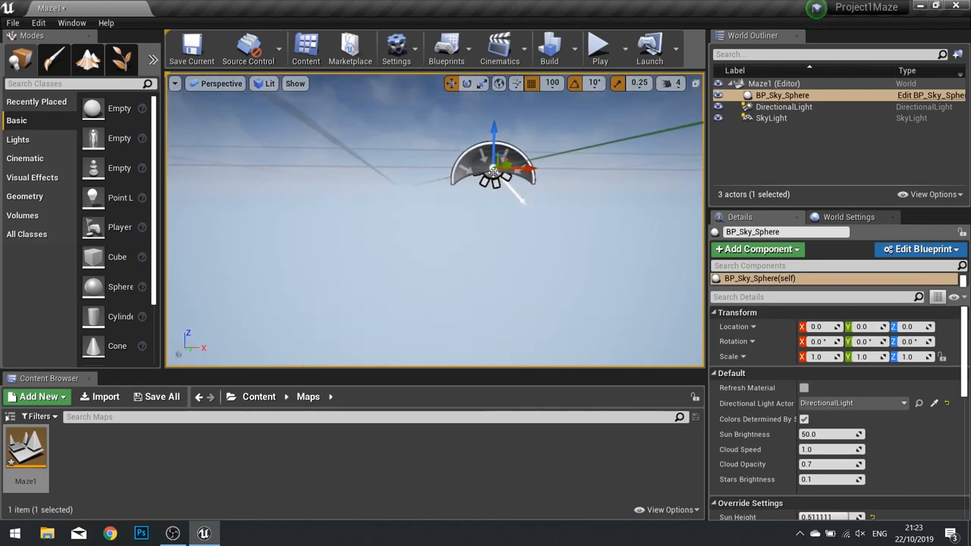
{"action": "mouse_move", "coordinate": [518, 194]}
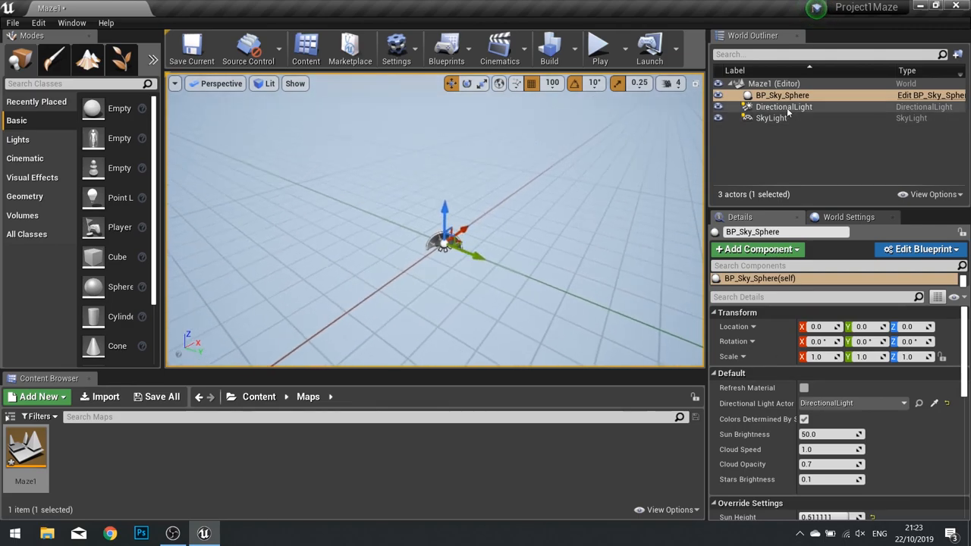
Rotate DirectionalLight to about 180, 90, 180 and refresh the sky material for a starry night.
{"action": "left_click", "coordinate": [783, 106]}
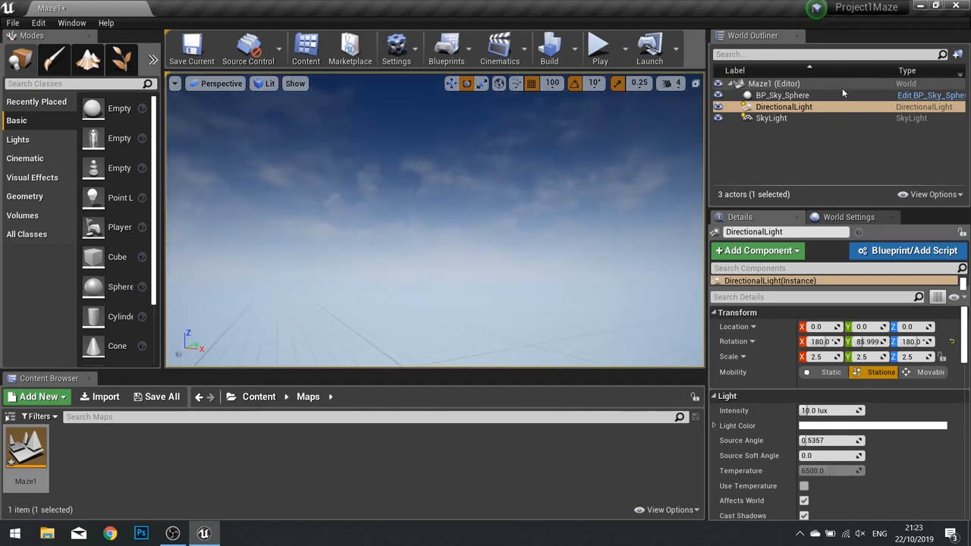
{"action": "left_click", "coordinate": [783, 94]}
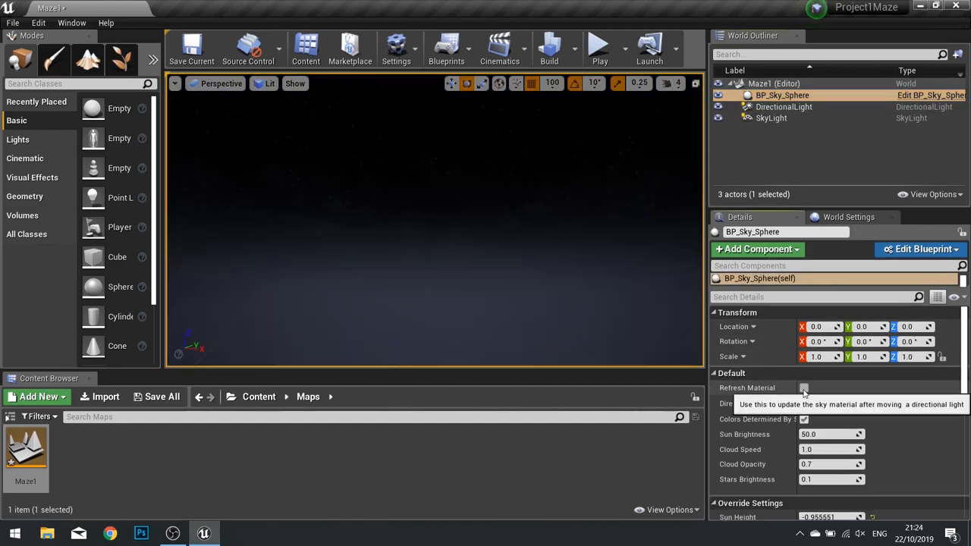
{"action": "left_click", "coordinate": [805, 389]}
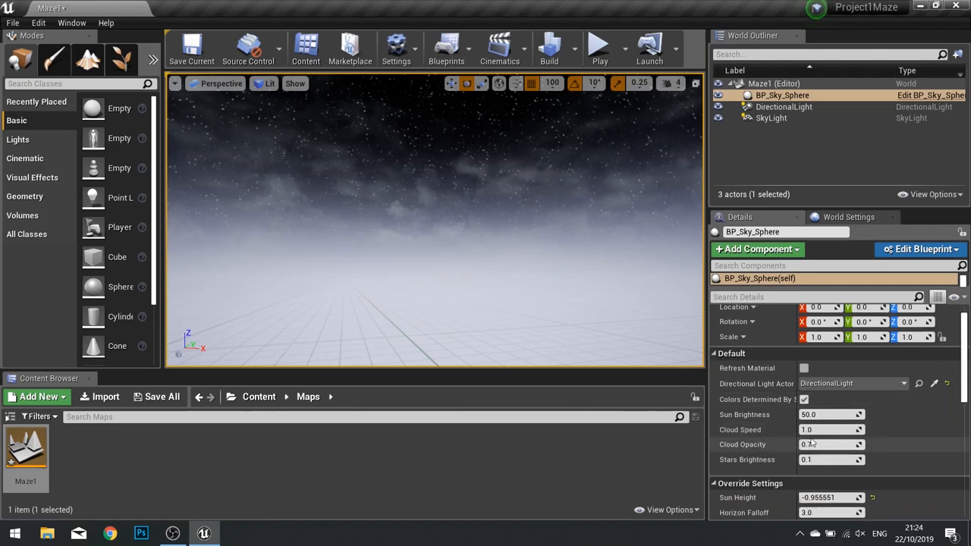
Adjust cloud speed, then reset Cloud Speed to 1.0 and Cloud Opacity to 0.7 defaults.
{"action": "type", "text": "1.143013"}
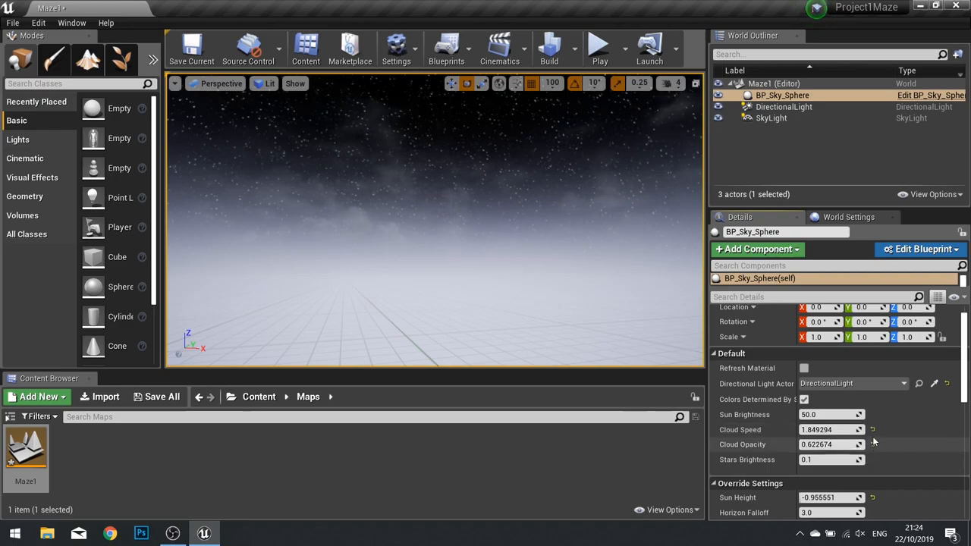
{"action": "mouse_move", "coordinate": [872, 445]}
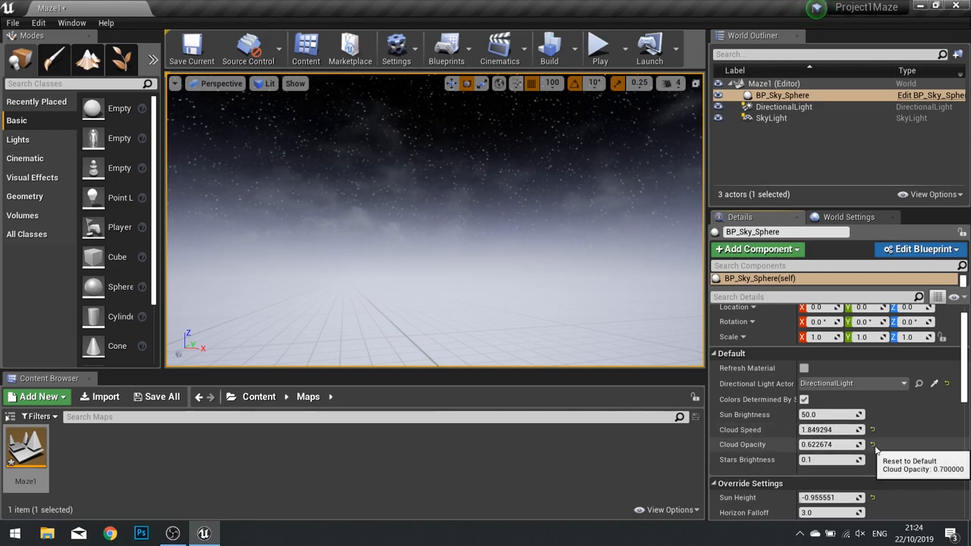
{"action": "left_click", "coordinate": [872, 429]}
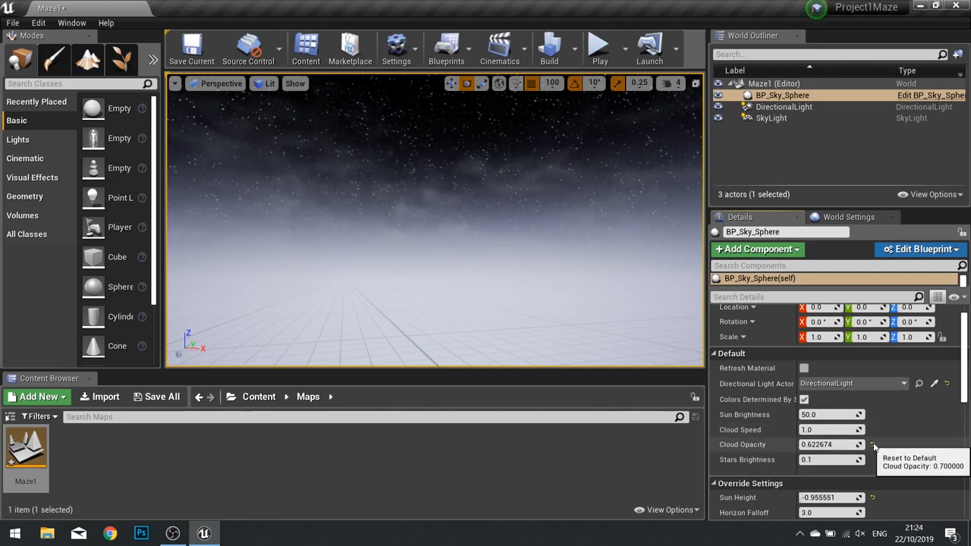
{"action": "left_click", "coordinate": [873, 443]}
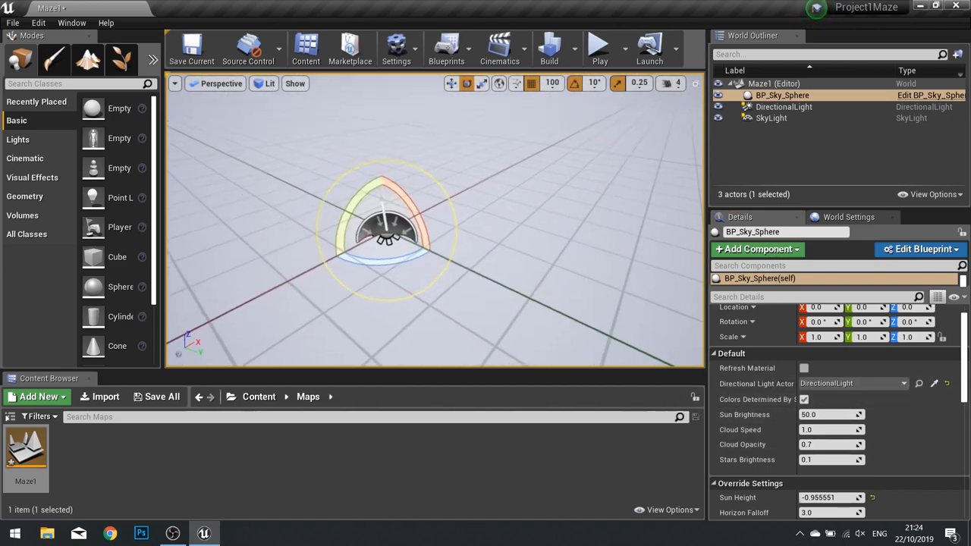
Tilt DirectionalLight downward and refresh the sky sphere material to restore daylight.
{"action": "left_click", "coordinate": [783, 106]}
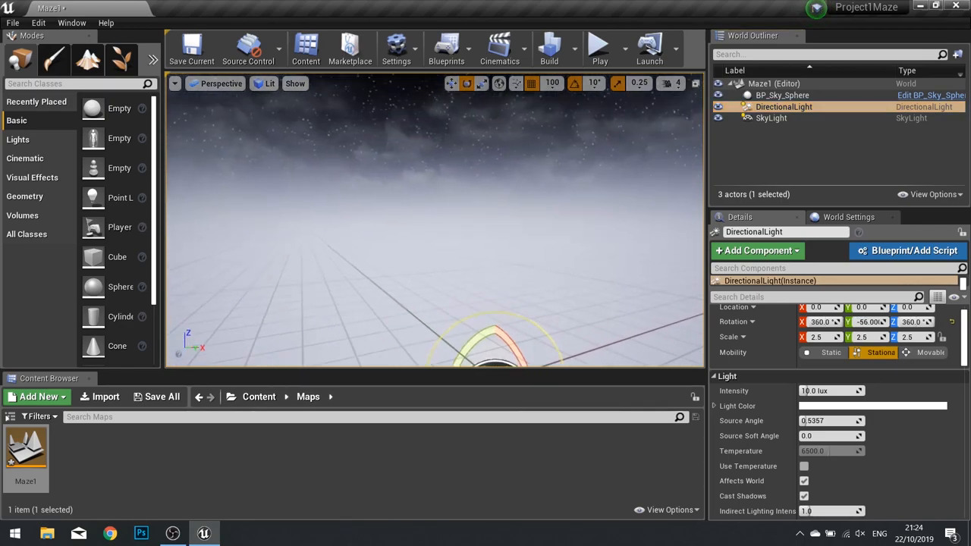
{"action": "left_click", "coordinate": [783, 94]}
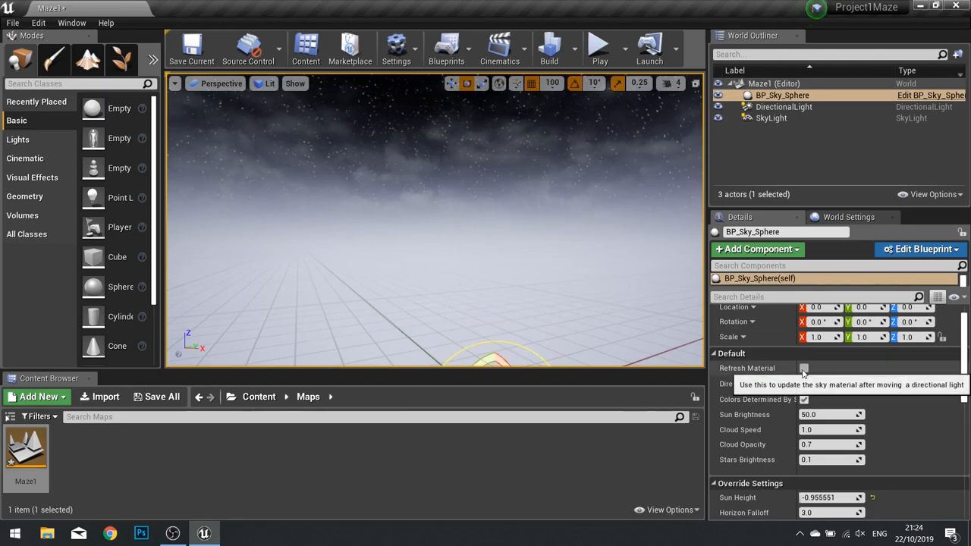
{"action": "left_click", "coordinate": [804, 369]}
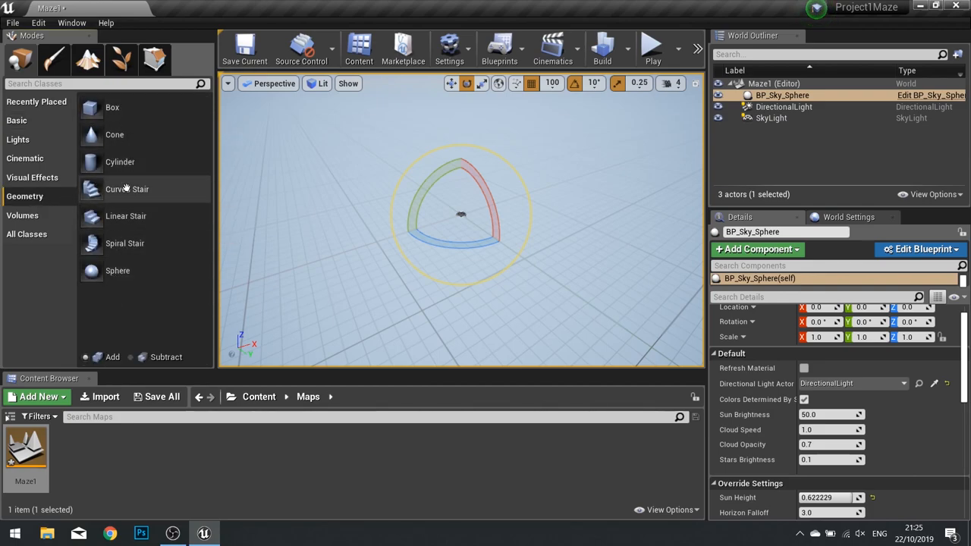
{"action": "mouse_move", "coordinate": [118, 270]}
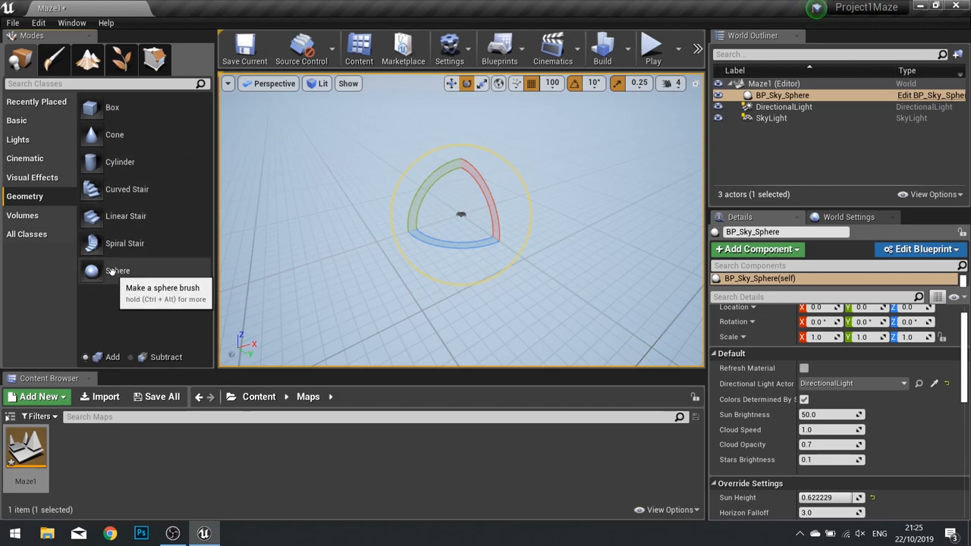
{"action": "mouse_move", "coordinate": [112, 108]}
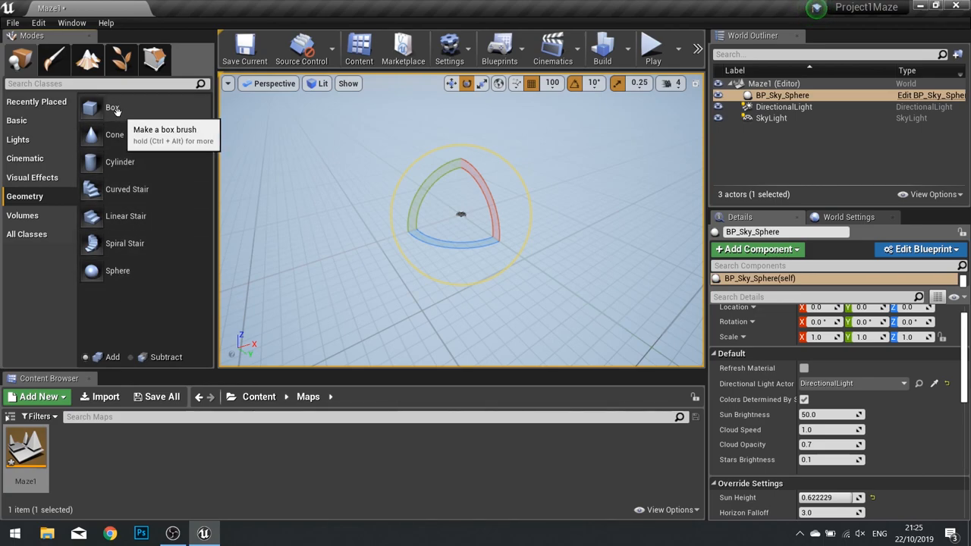
Place a Box brush from the Geometry panel into the Maze1 level.
{"action": "left_click", "coordinate": [113, 107]}
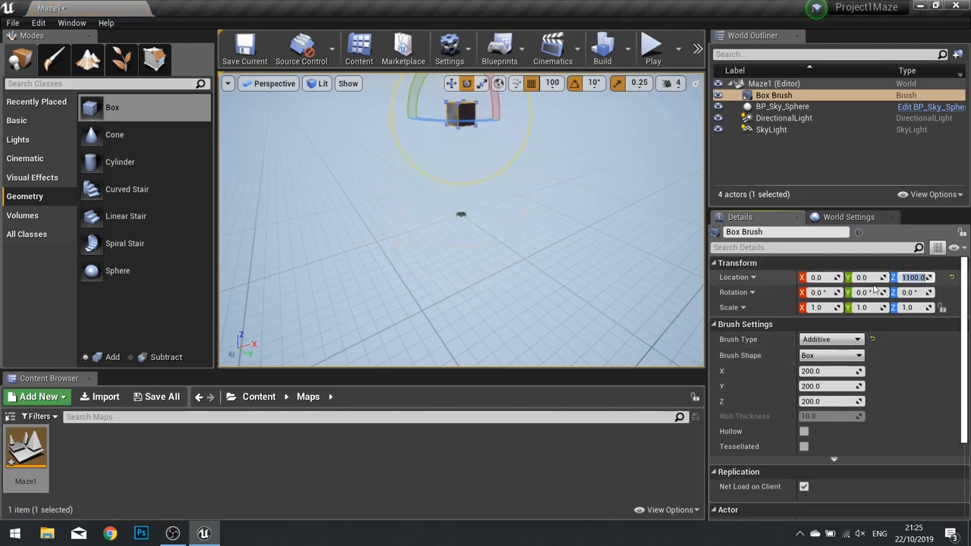
Set the box brush Location Z to 0.0 and its X/Y size to 3000 for a flat floor.
{"action": "type", "text": "0.0"}
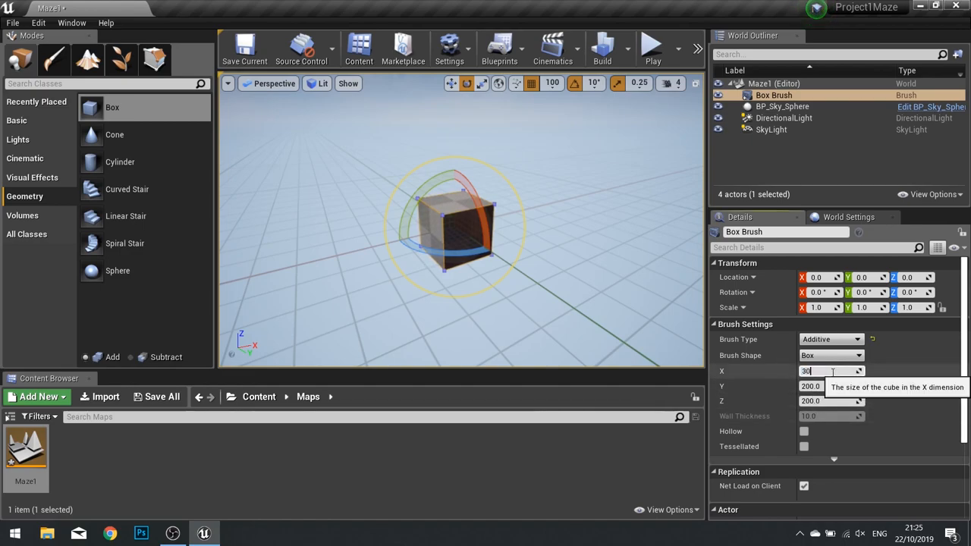
{"action": "type", "text": "3000"}
{"action": "left_click", "coordinate": [831, 401]}
{"action": "type", "text": "20"}
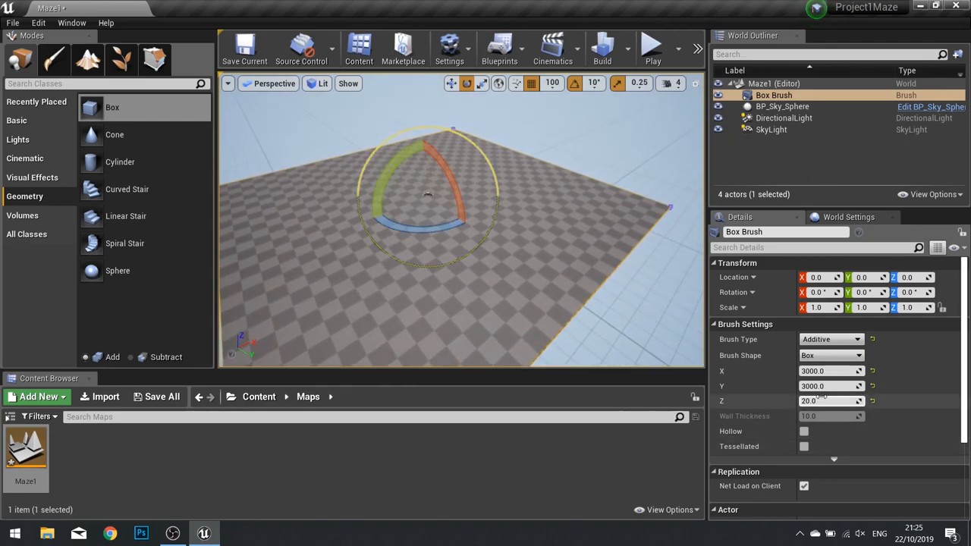
{"action": "scroll", "scroll_direction": "down", "scroll_amount": 3}
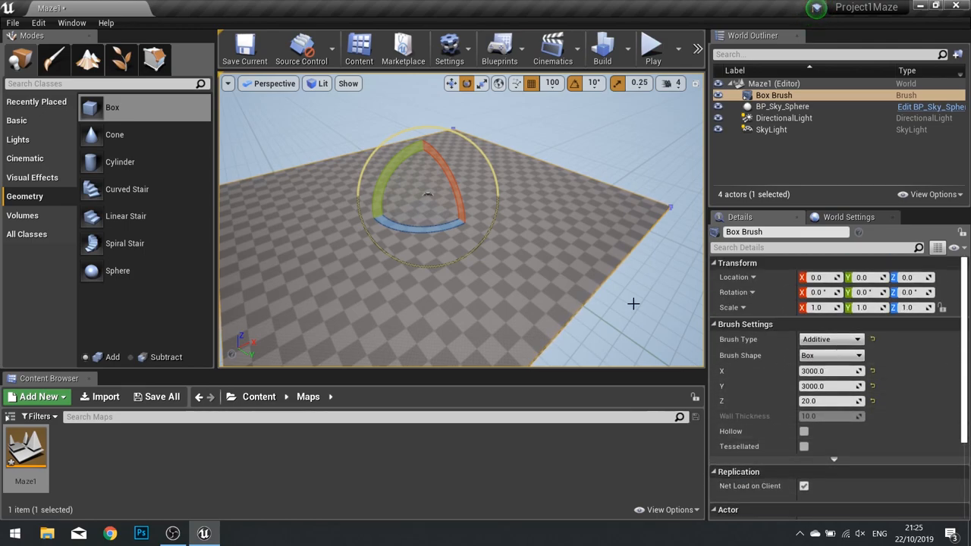
{"action": "mouse_move", "coordinate": [558, 263]}
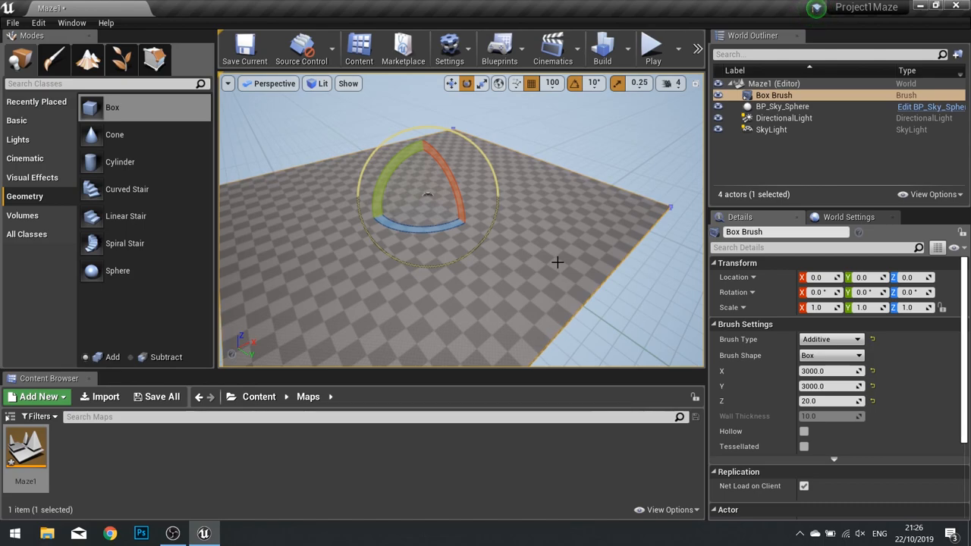
{"action": "mouse_move", "coordinate": [485, 273]}
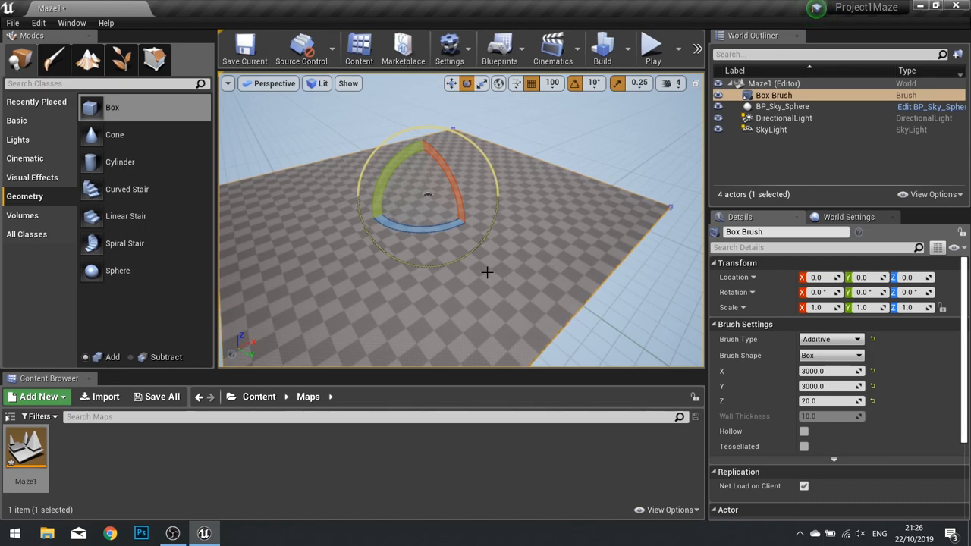